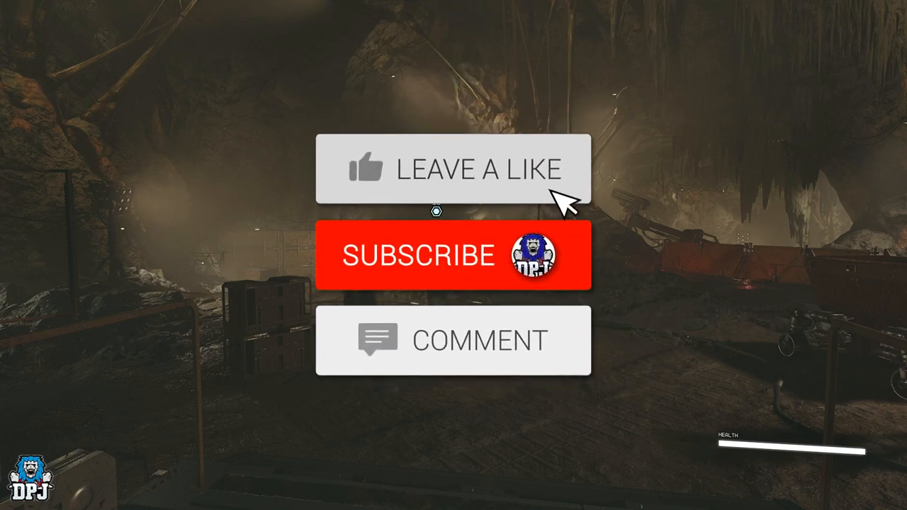
Pause Starfield and enter the Settings menu from the pause screen.
left_click(453, 256)
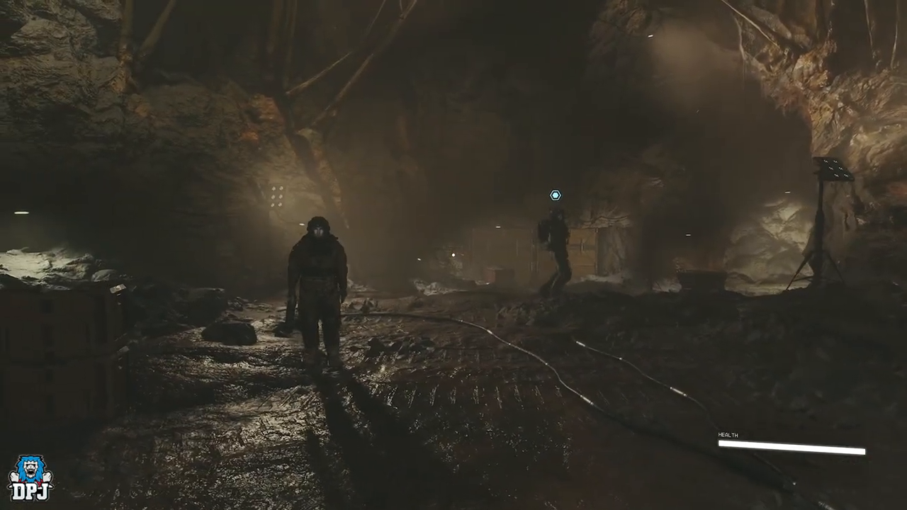
key("Escape")
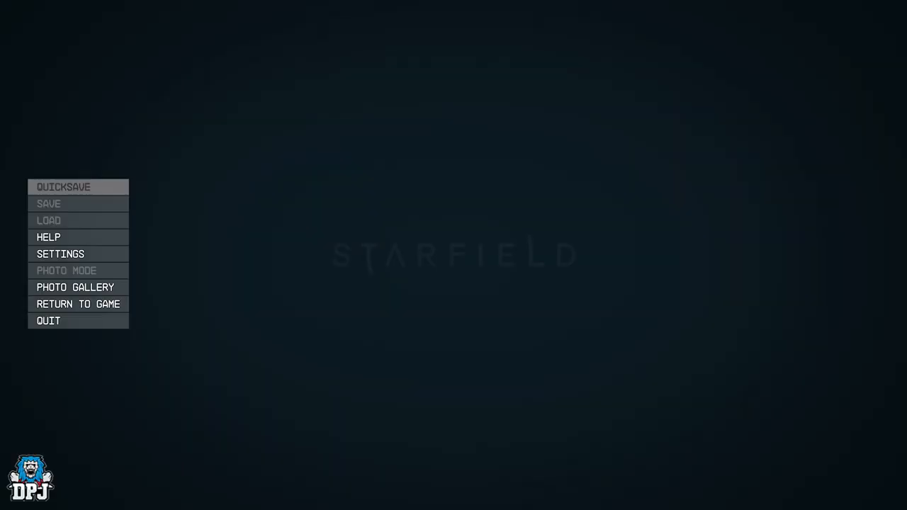
left_click(59, 254)
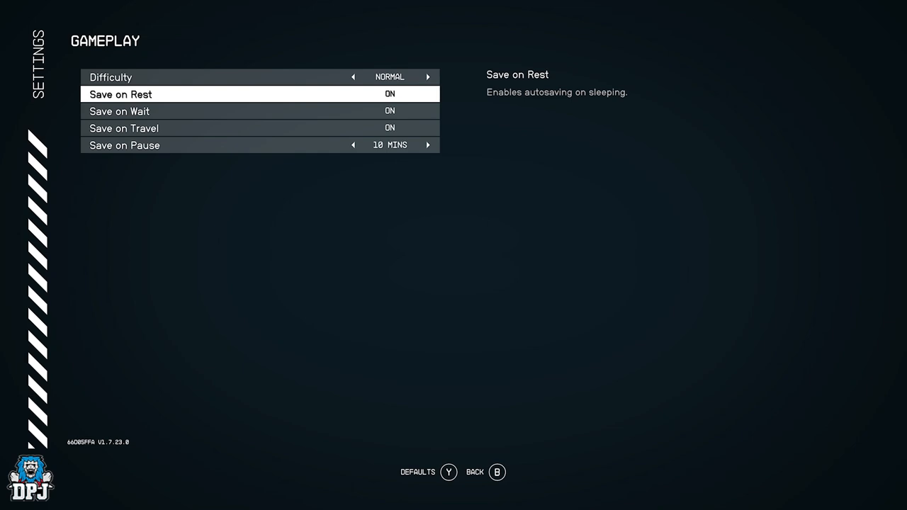
Switch from the Gameplay page to the Display settings page.
left_click(353, 144)
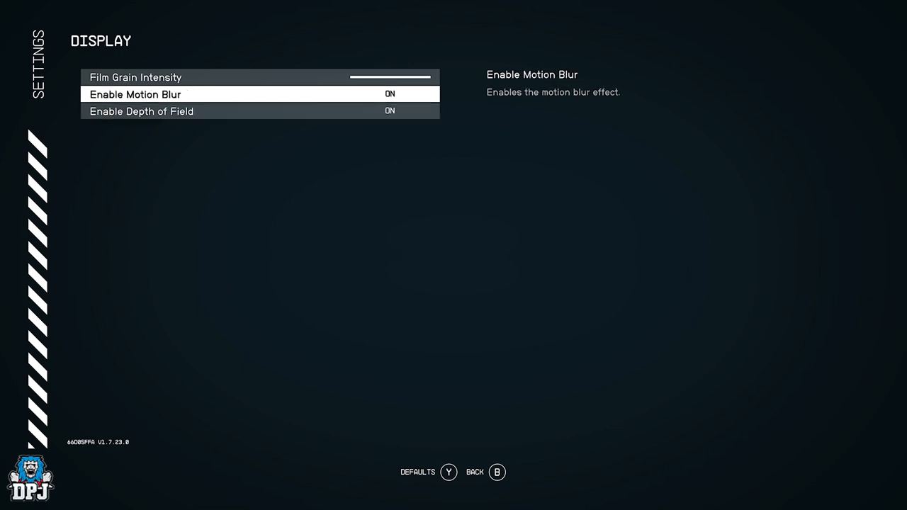
Turn Enable Motion Blur off and slide Film Grain Intensity down to about 0.05.
left_click(389, 93)
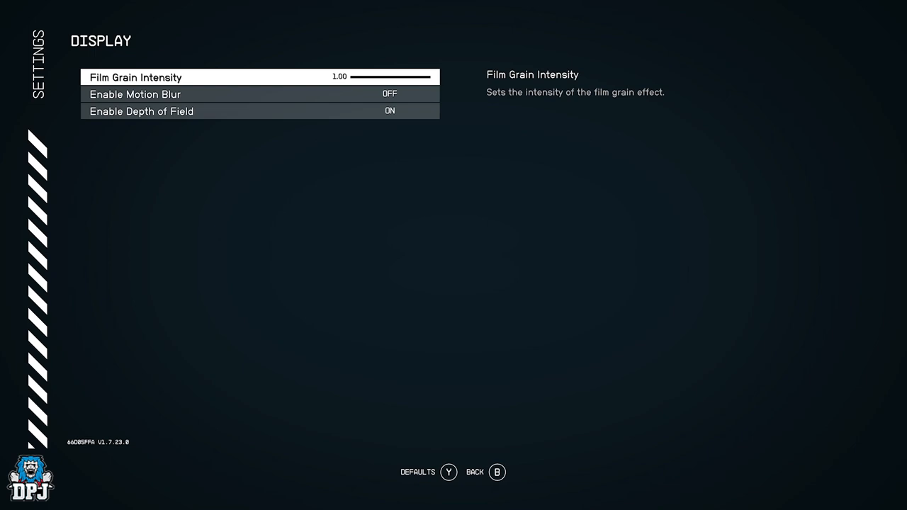
scroll("left", 3)
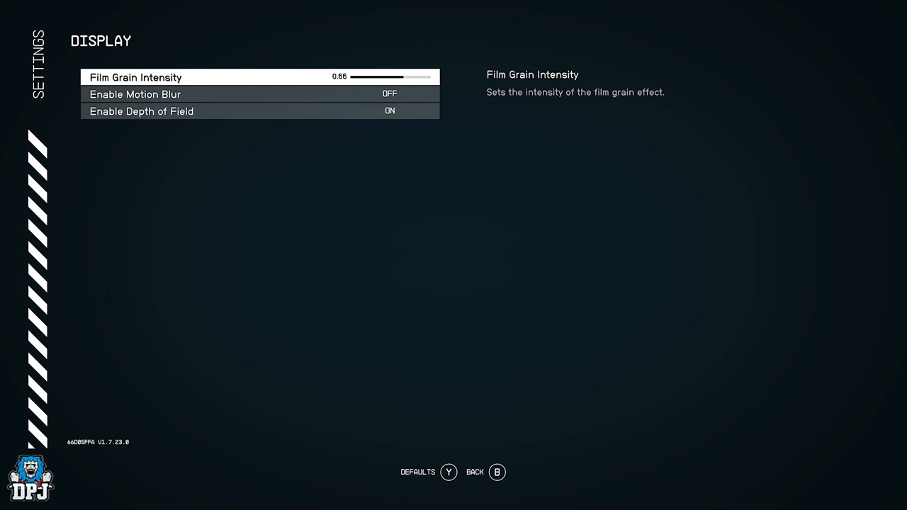
scroll("left", 3)
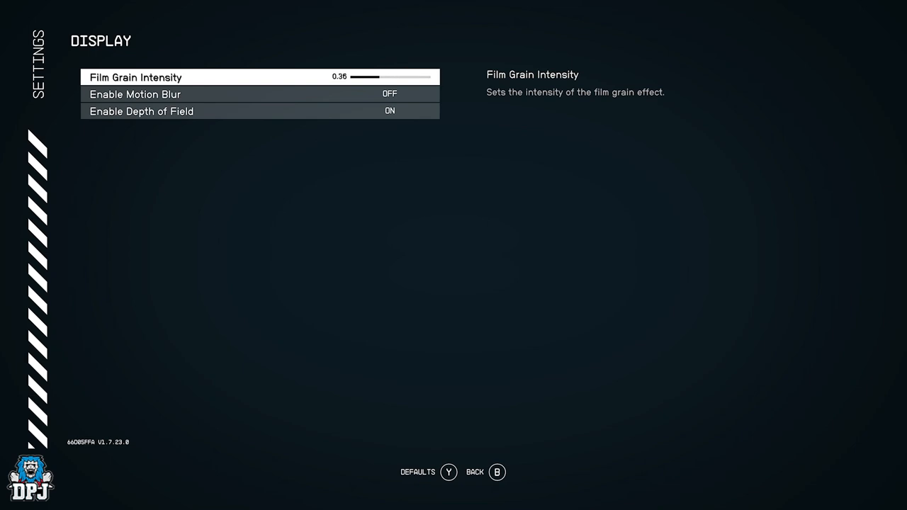
scroll("left", 3)
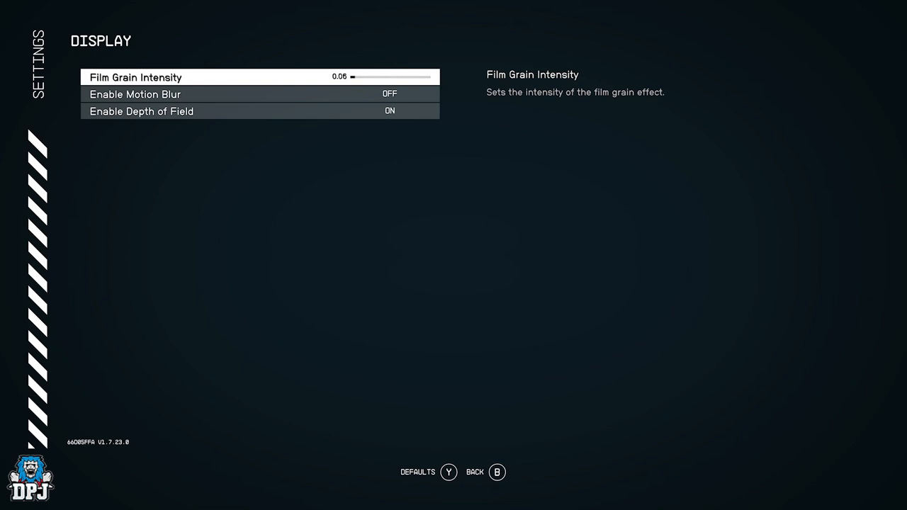
scroll("left", 3)
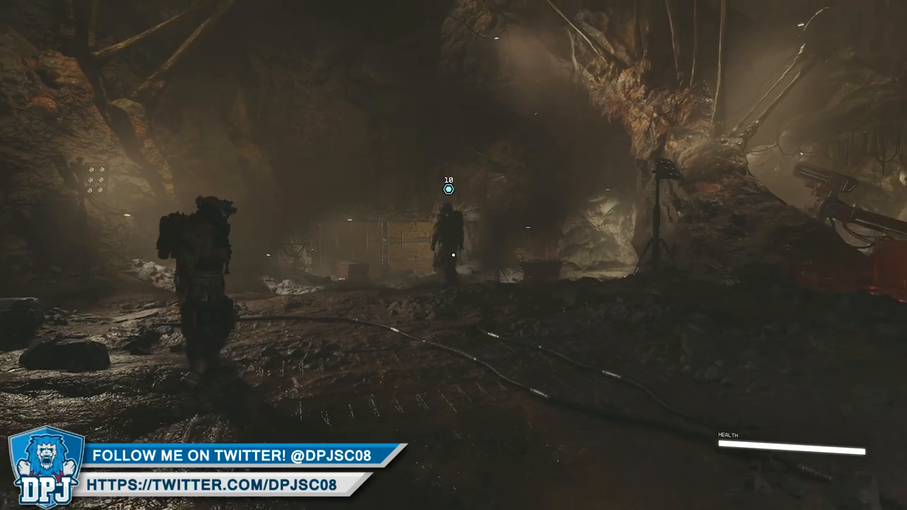
Pause the game again and re-enter the Settings menu.
key("Escape")
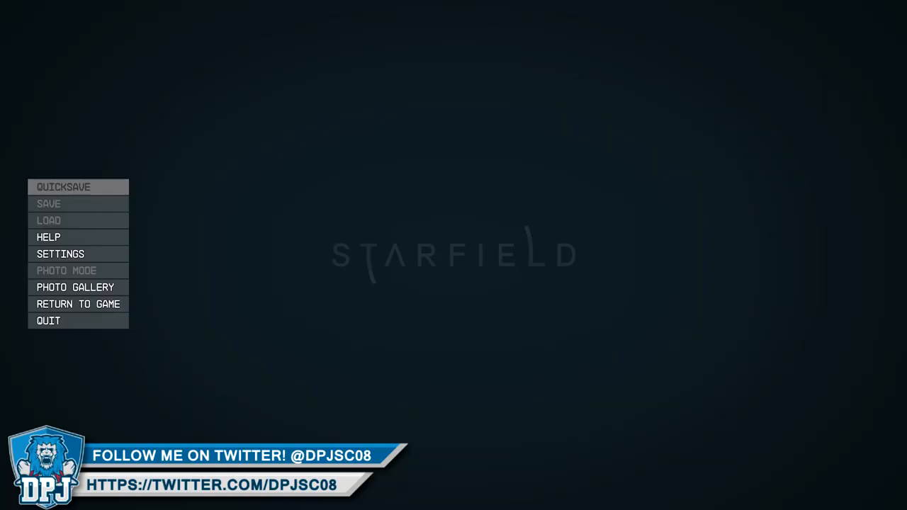
left_click(60, 254)
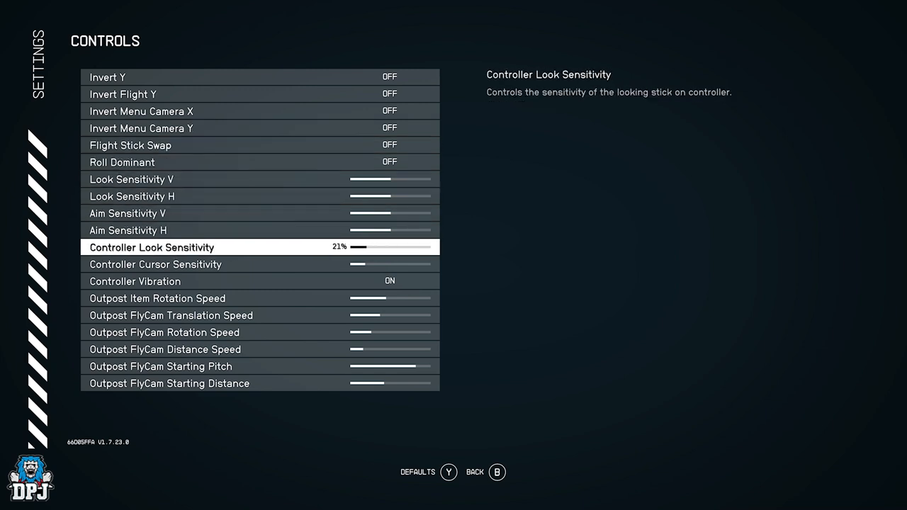
Go to the Controls page and set Controller Vibration to OFF.
key("up")
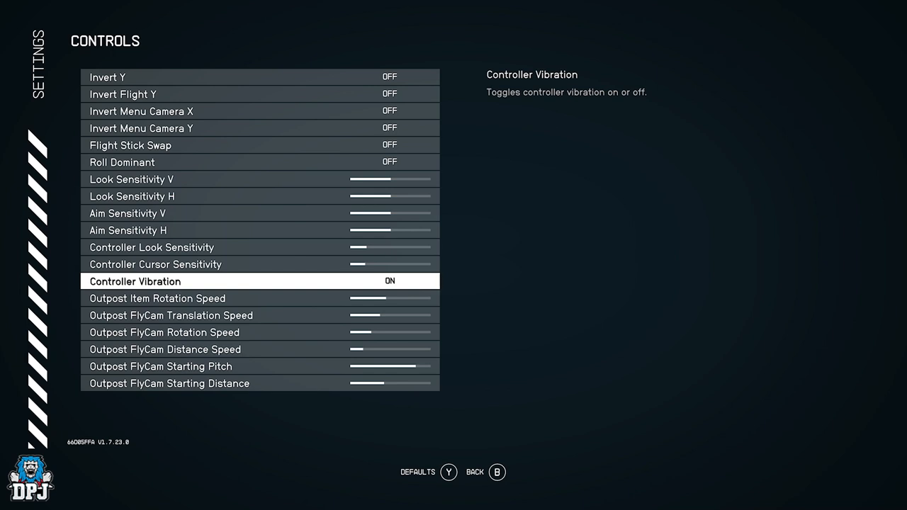
left_click(389, 281)
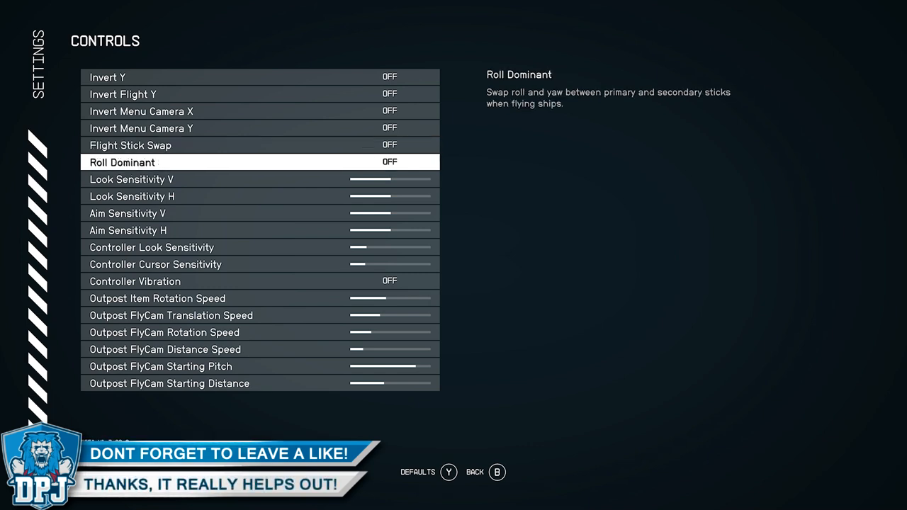
Back out of the Controls page toward the Bindings list.
key("up")
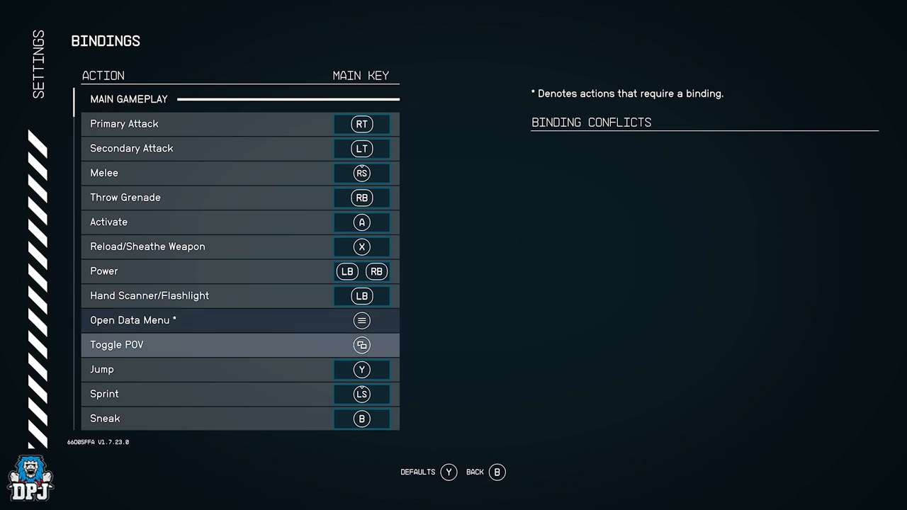
scroll("down", 3)
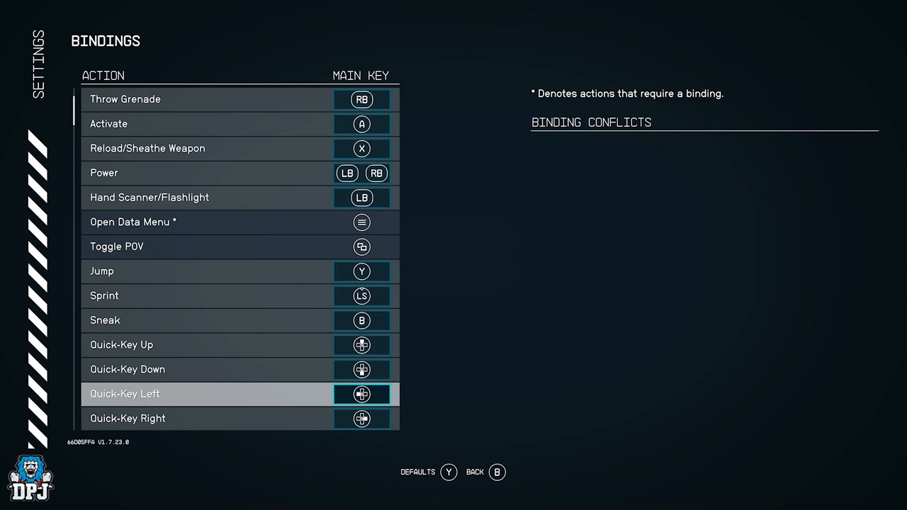
scroll("down", 3)
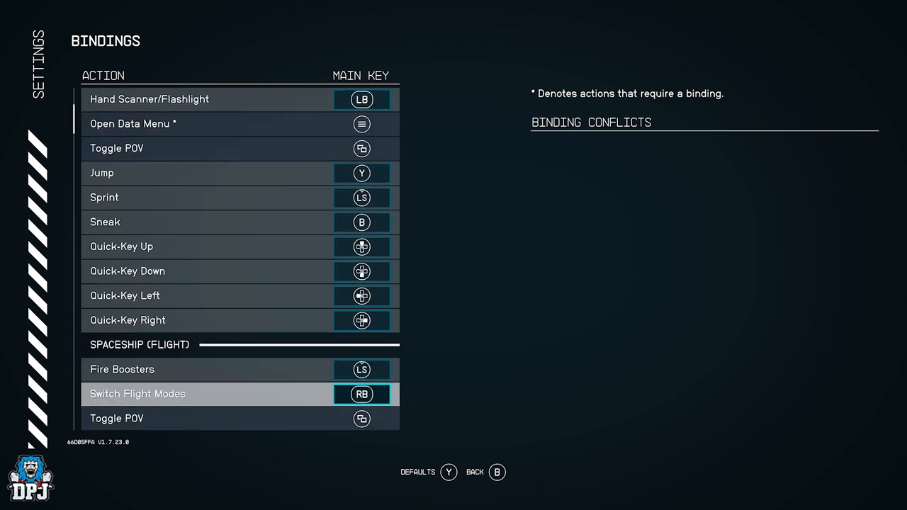
scroll("down", 3)
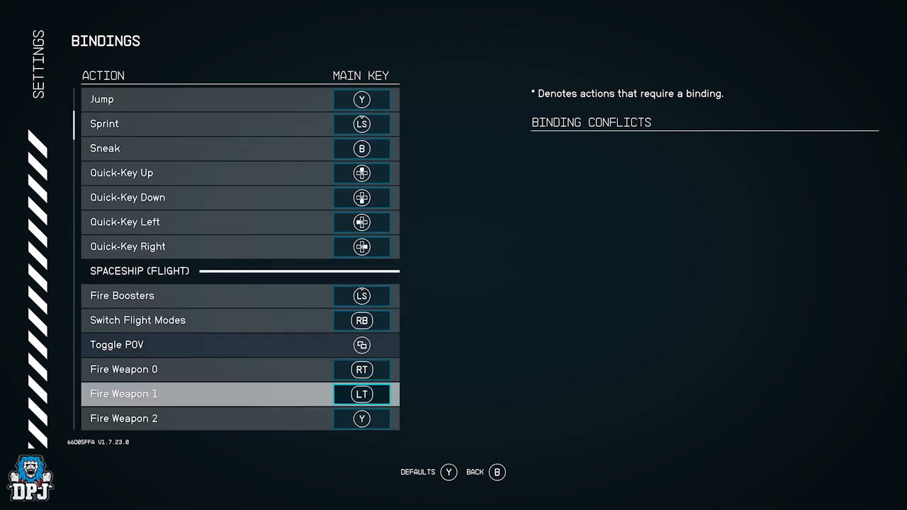
scroll("down", 3)
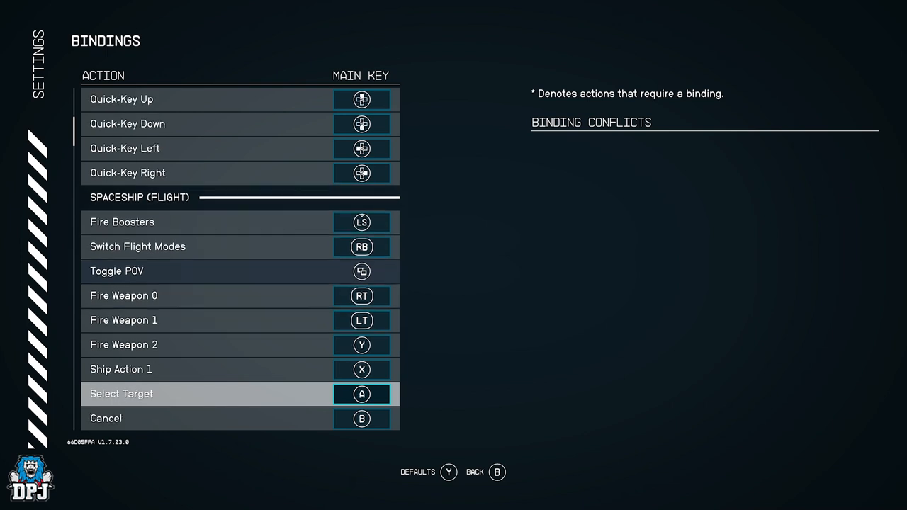
scroll("down", 3)
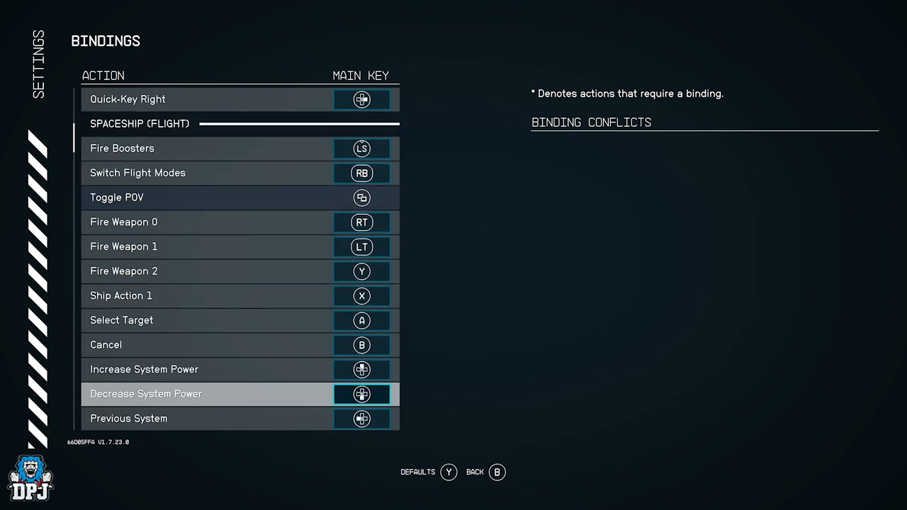
scroll("down", 3)
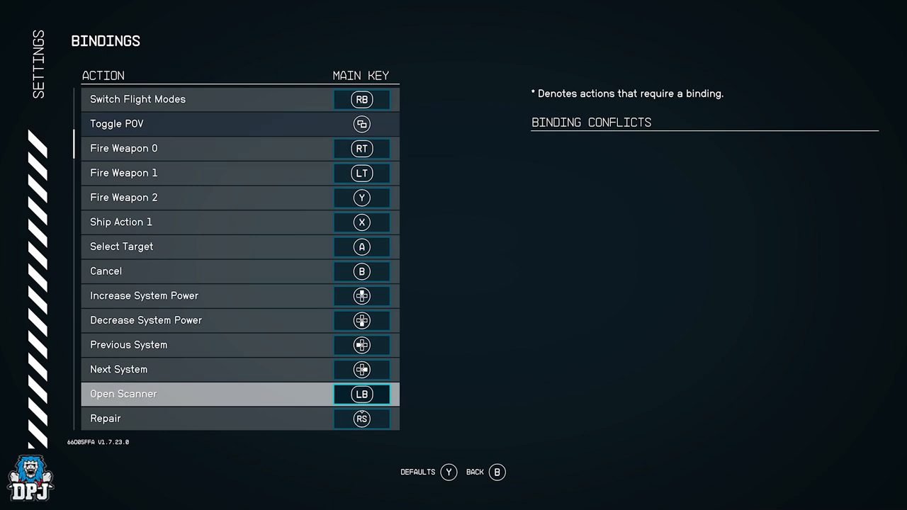
scroll("down", 3)
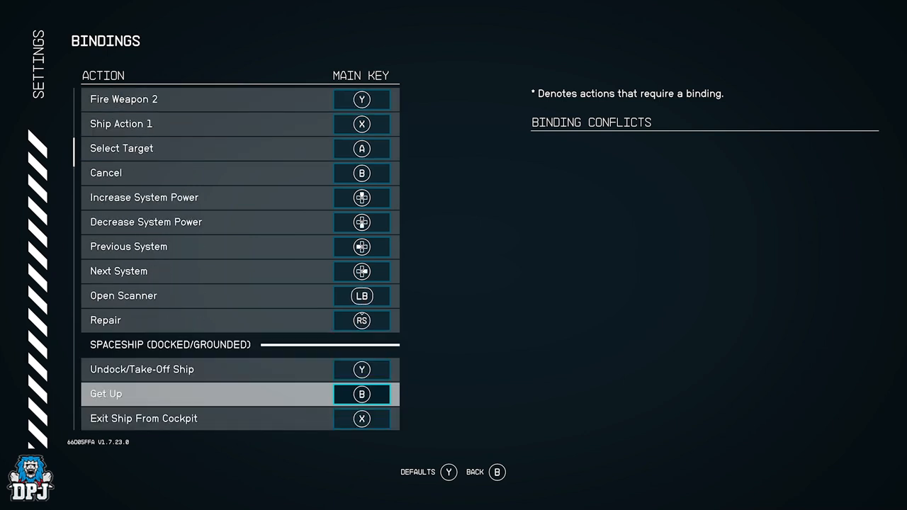
scroll("down", 3)
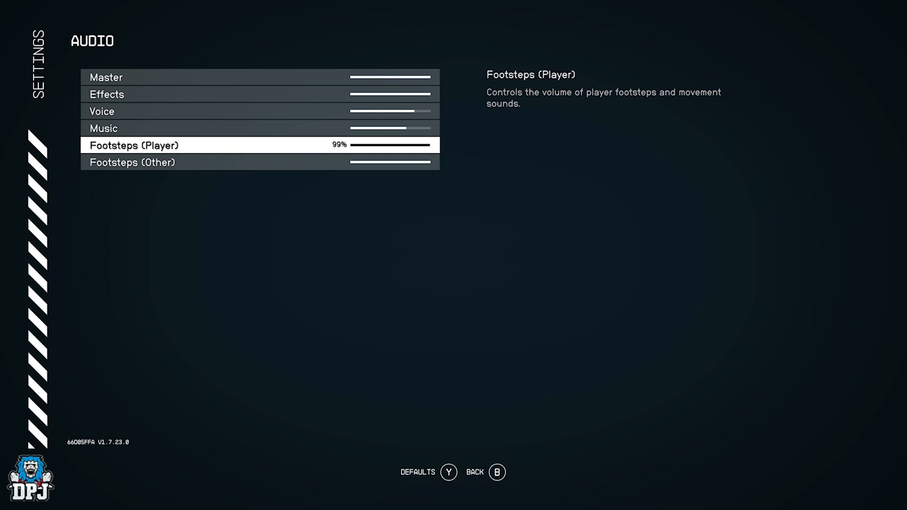
Lower the Footsteps (Player) volume slider from 99% to about 78%.
scroll("left", 3)
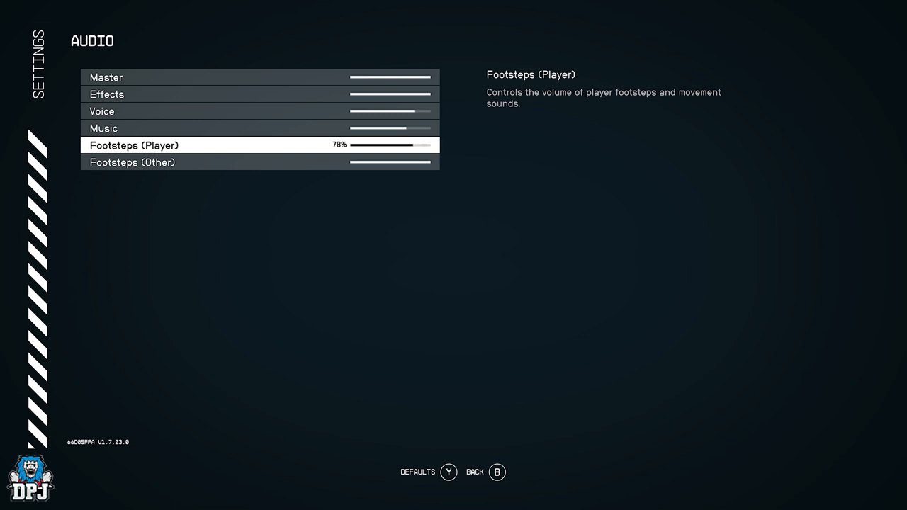
scroll("right", 3)
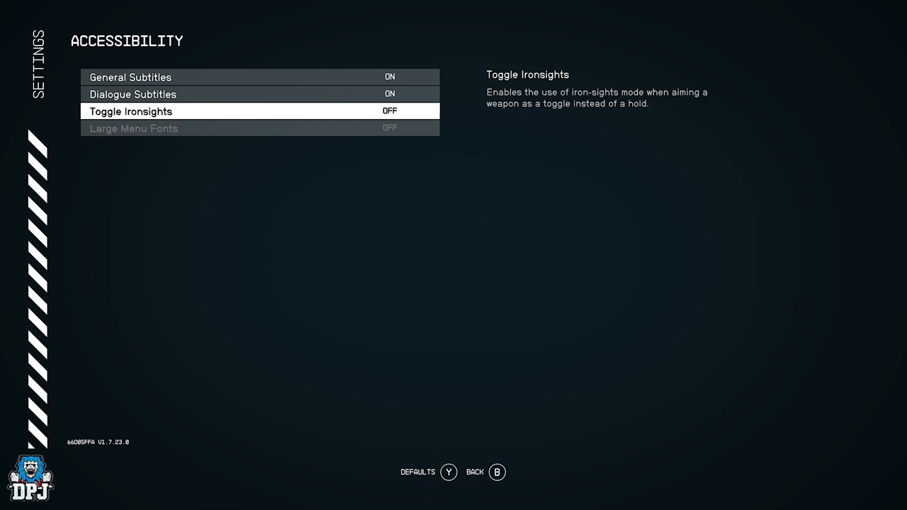
Leave the Audio page for the Accessibility settings with subtitles shown.
left_click(390, 111)
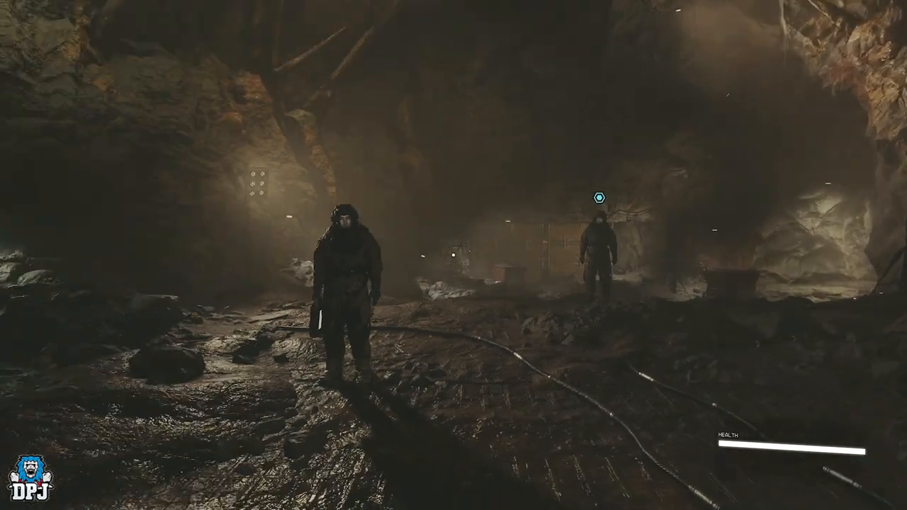
mouse_move(453, 256)
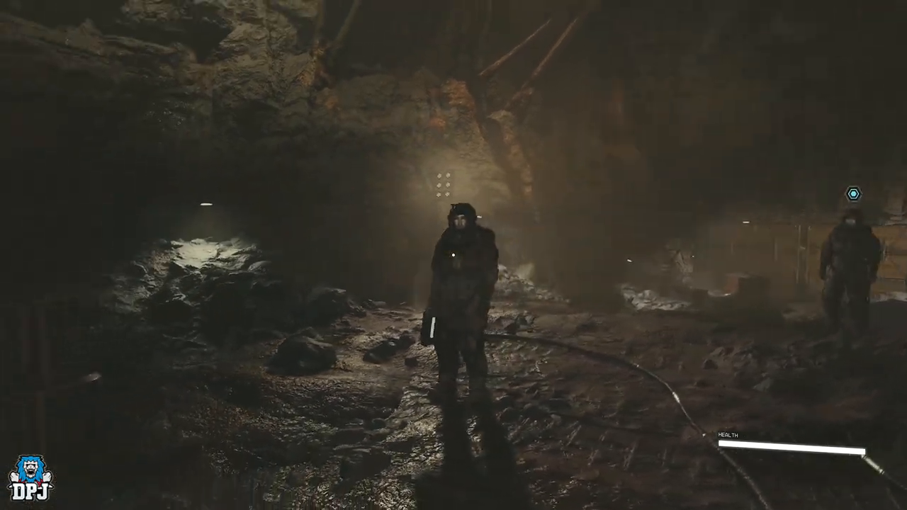
mouse_move(454, 255)
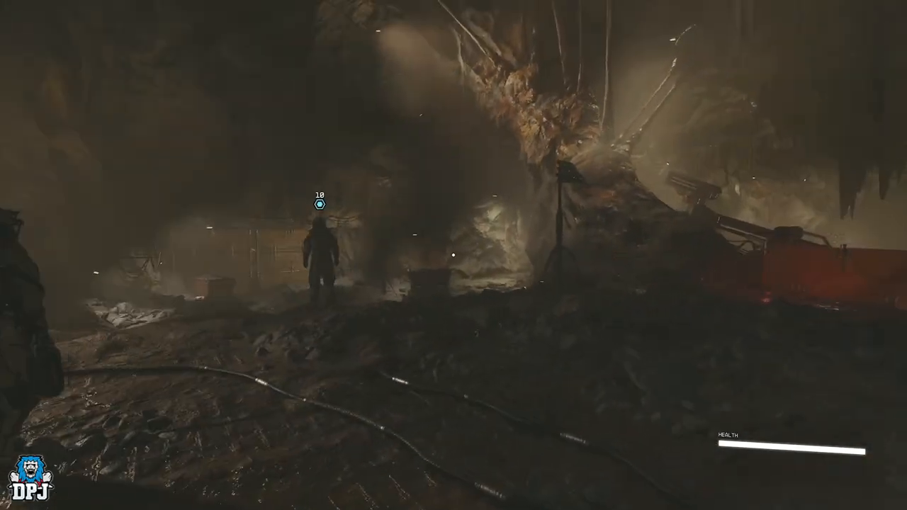
mouse_move(454, 255)
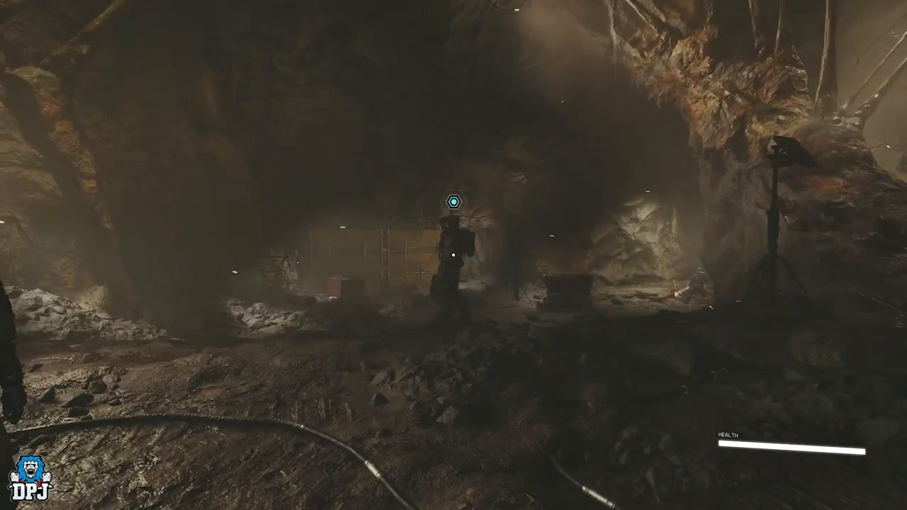